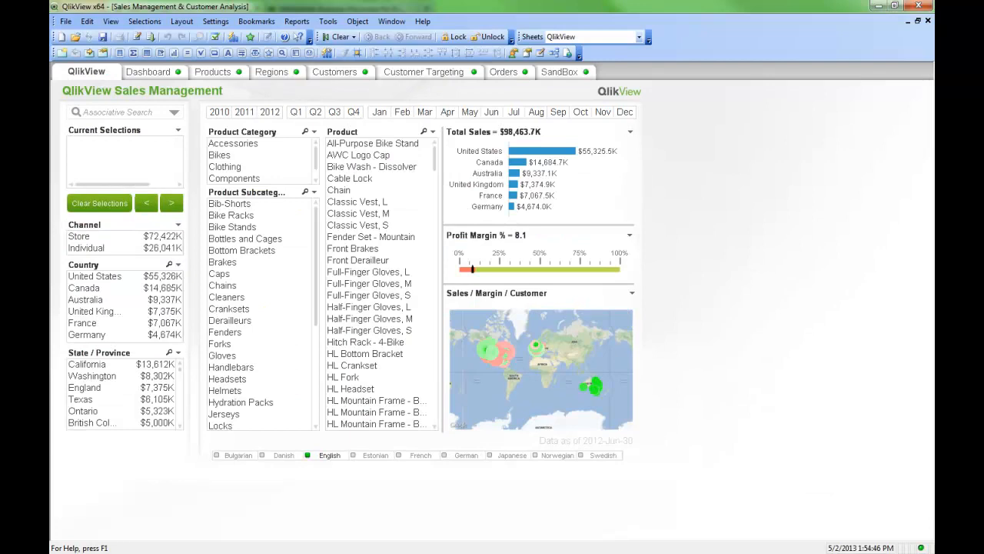
# Show the Extension Objects list with Qlik Map and SVG Map for the Dashboard sheet.
pyautogui.click(87, 21)
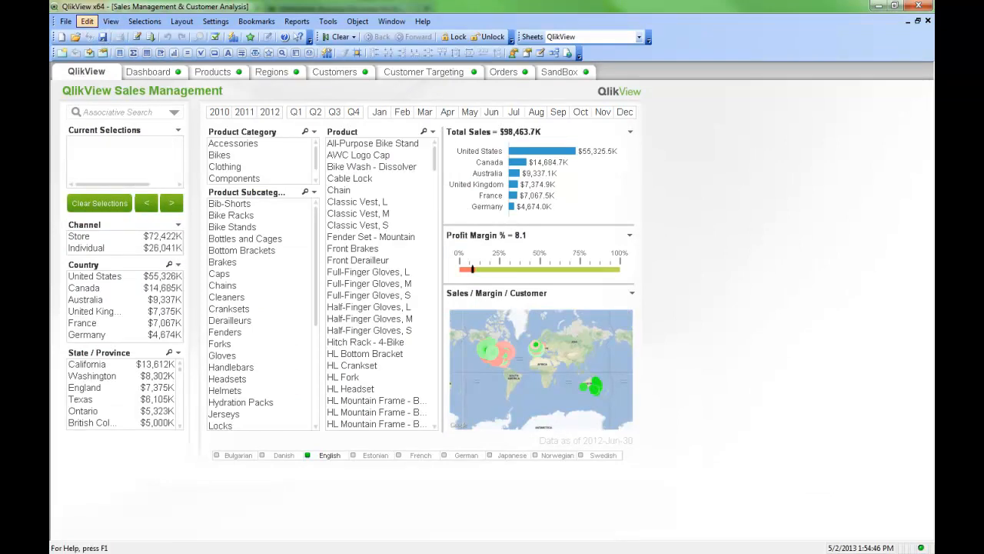
pyautogui.click(111, 21)
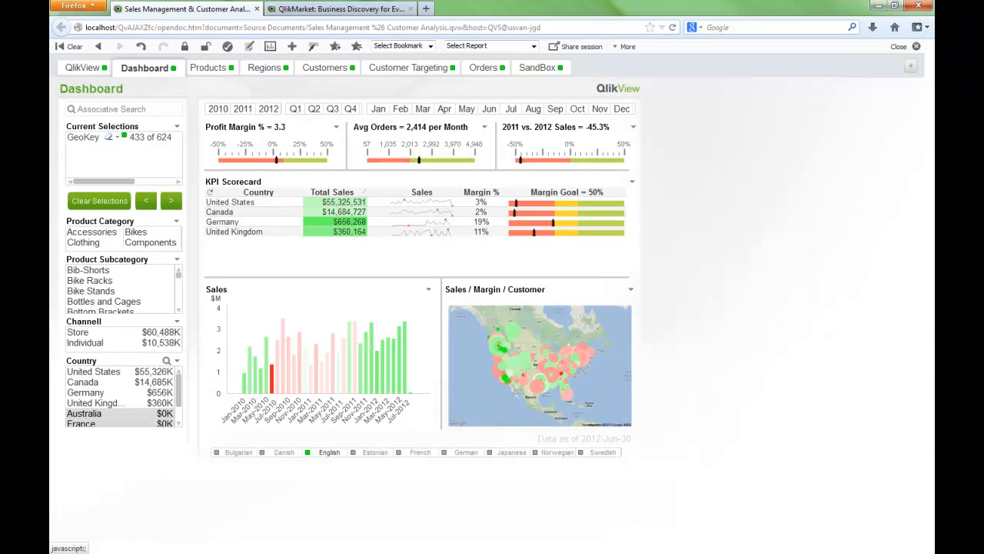
pyautogui.click(292, 46)
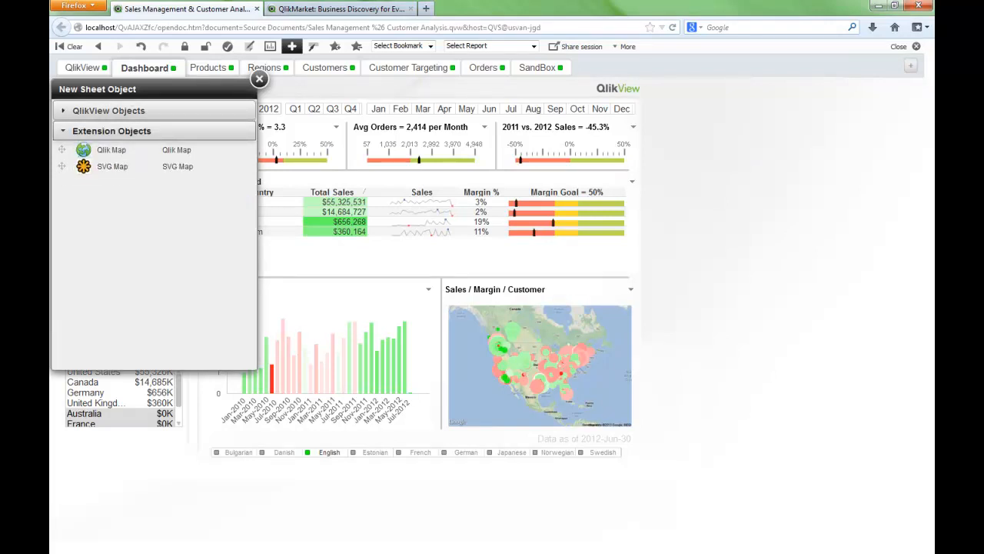
pyautogui.moveTo(112, 149)
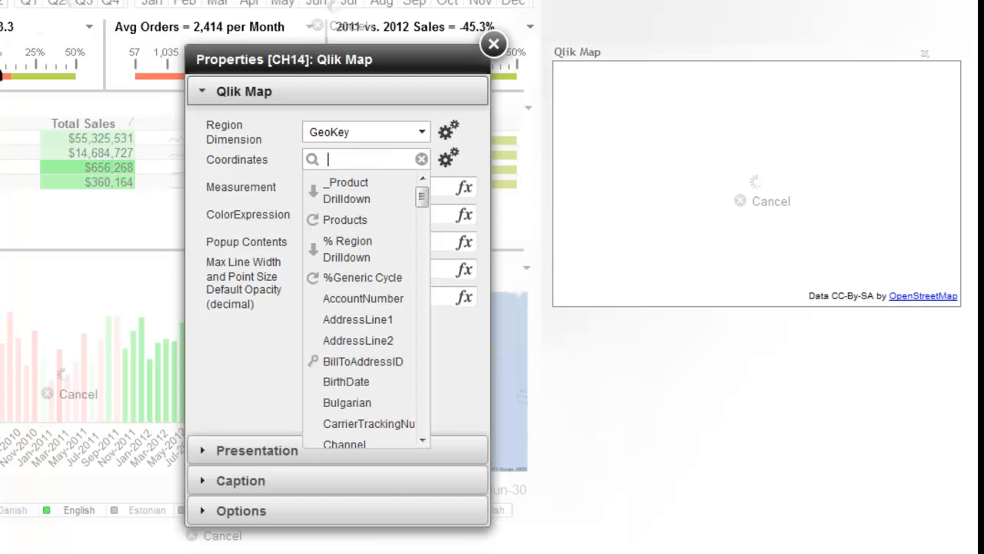
# Add a Qlik Map plotting the Coordinates field with Sum(SalesAmount) as the measurement.
pyautogui.write('coo')
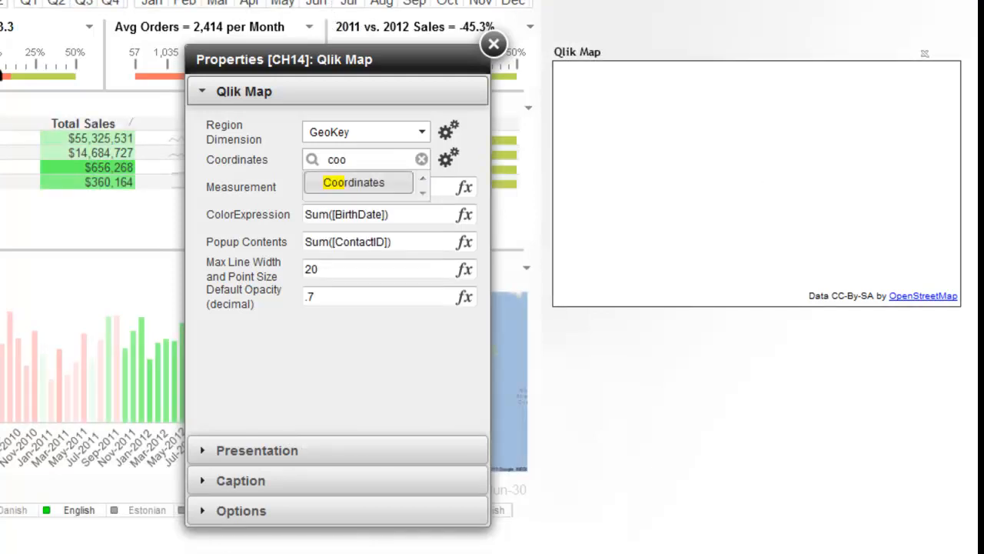
pyautogui.click(353, 183)
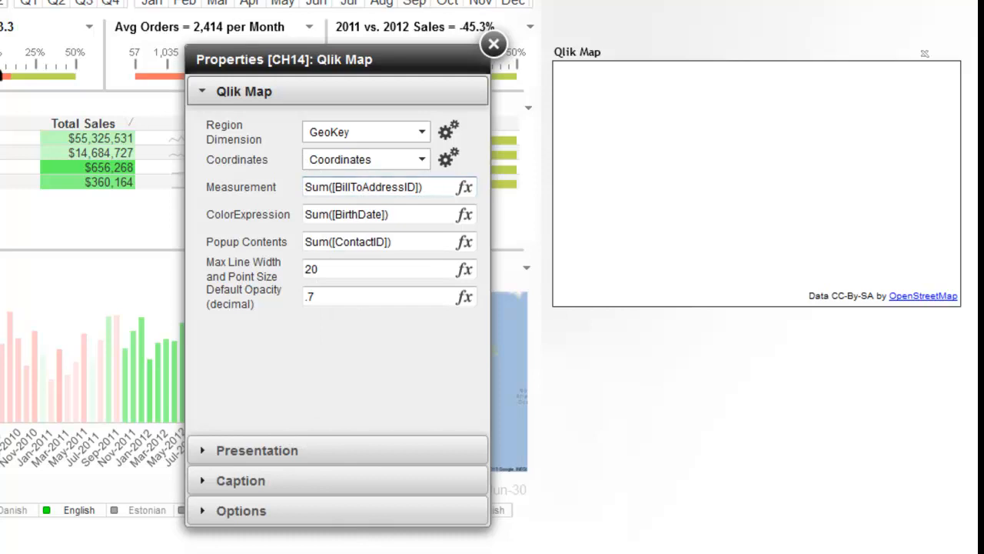
pyautogui.tripleClick(361, 187)
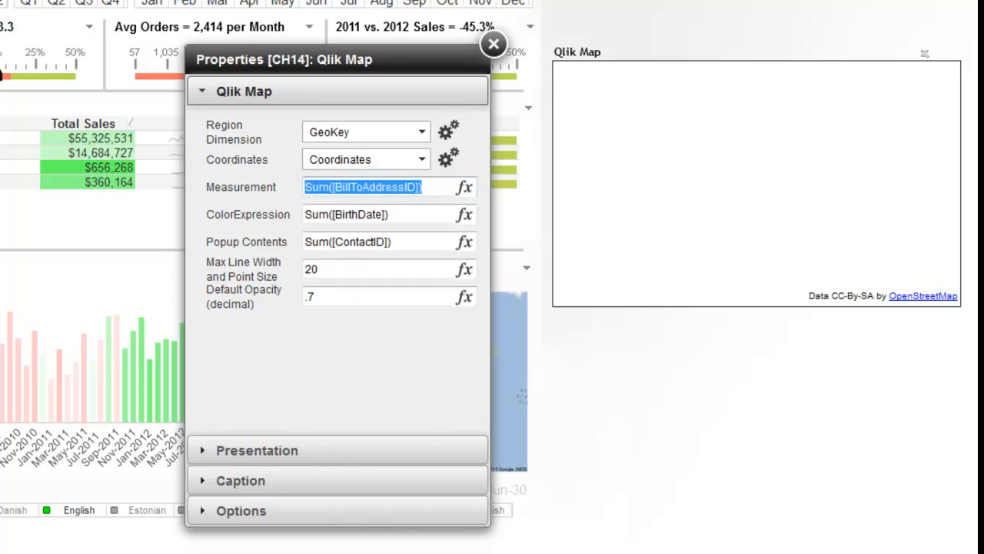
pyautogui.write('su')
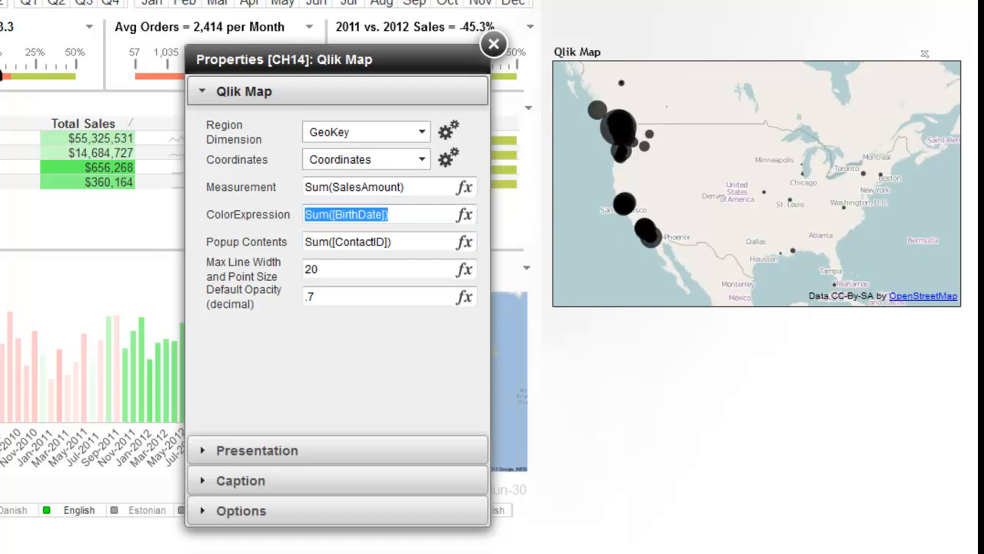
# Set point colour to red() and popups to num(Sum(SalesAmount),'$#,##0'), then close Properties.
pyautogui.write('red(')
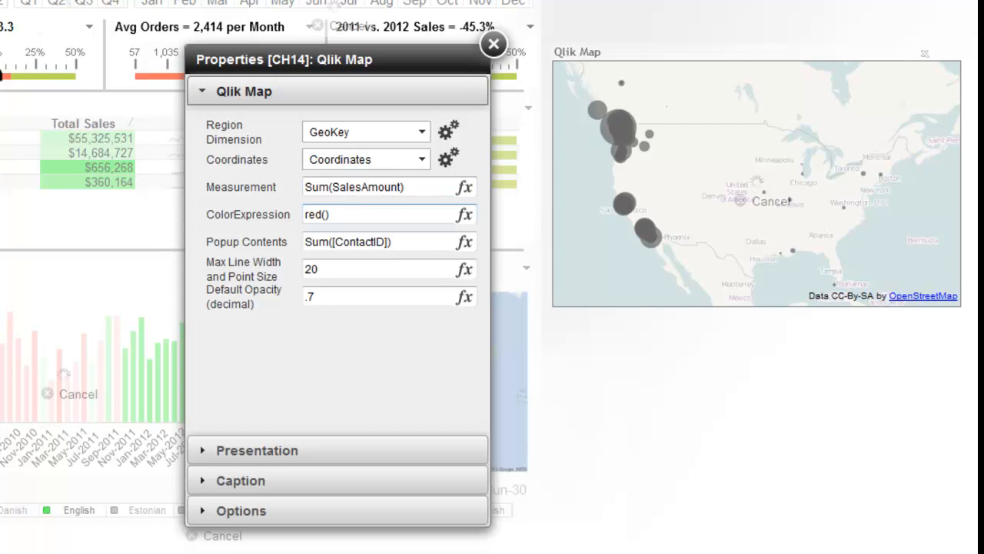
pyautogui.click(329, 214)
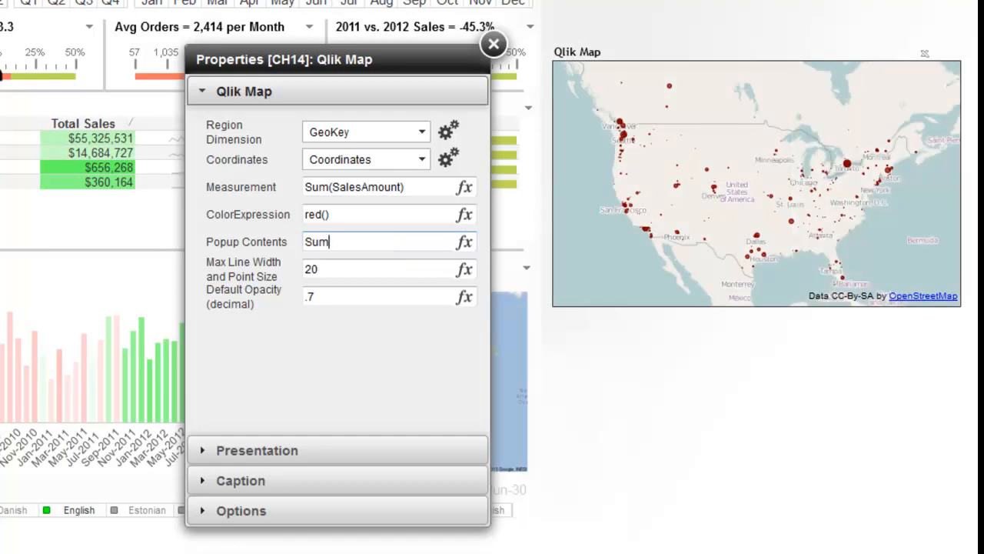
pyautogui.write('(Sales)')
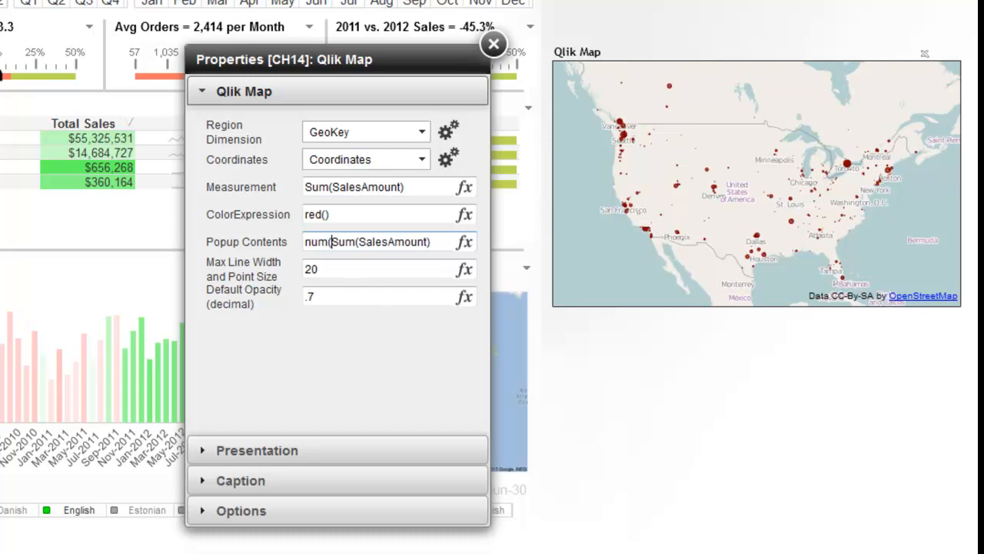
pyautogui.write(',')
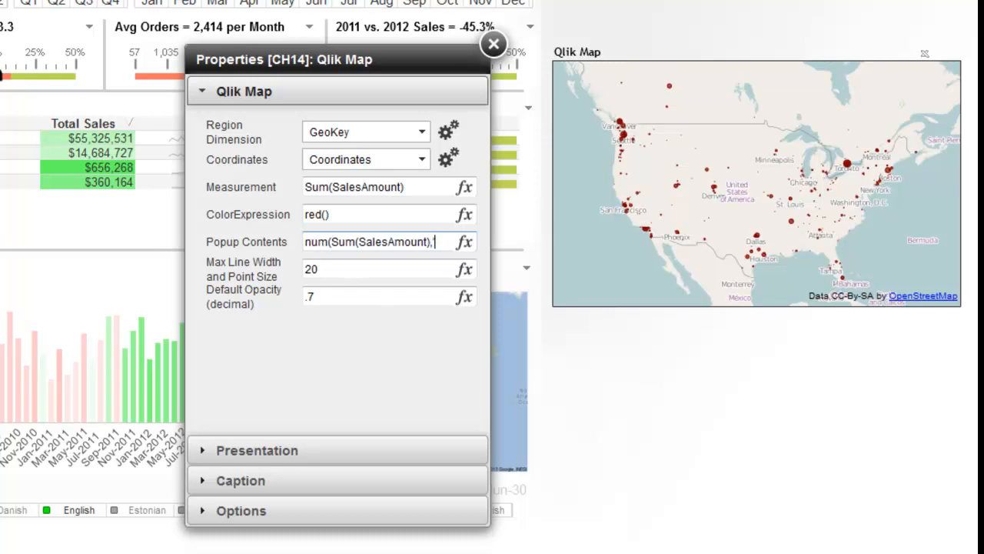
pyautogui.write("'$")
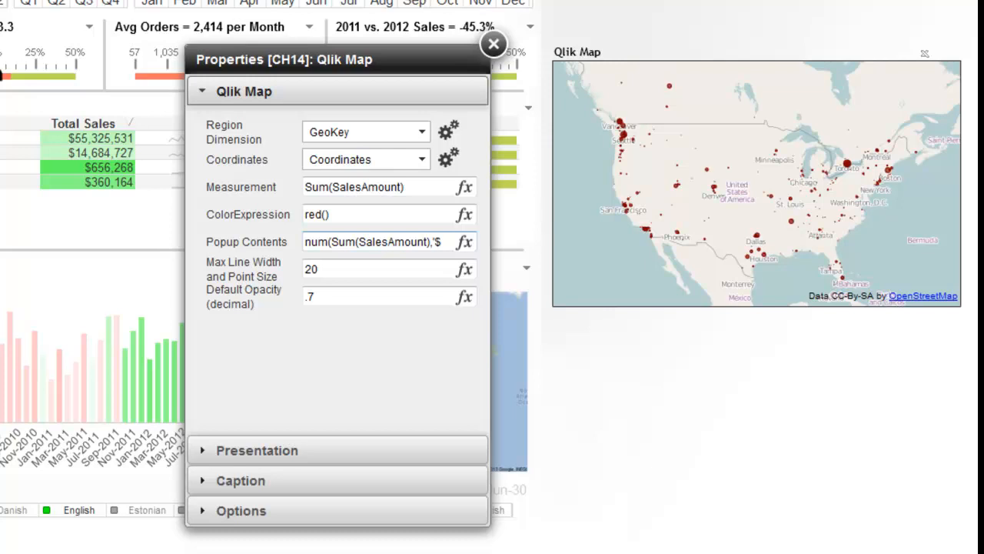
pyautogui.click(389, 242)
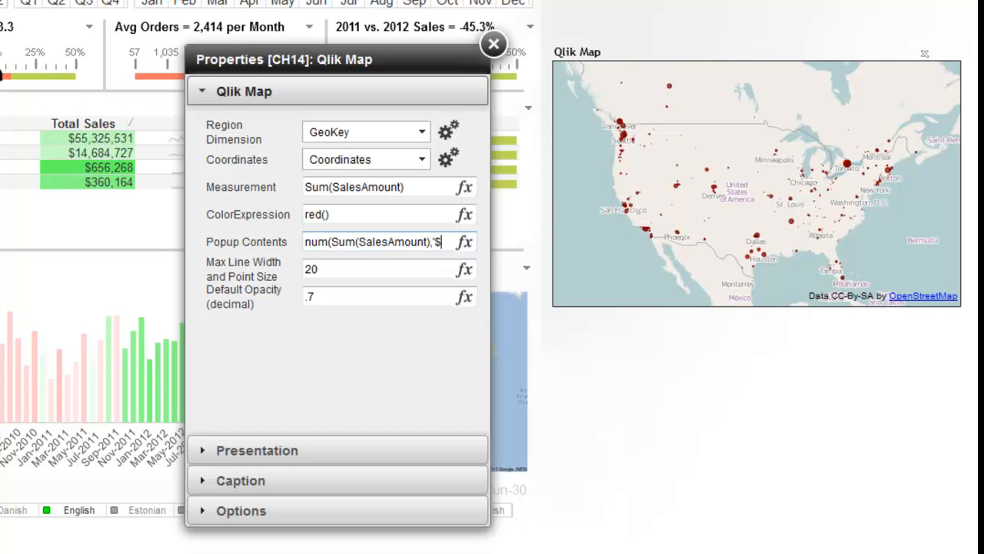
pyautogui.write('#,#')
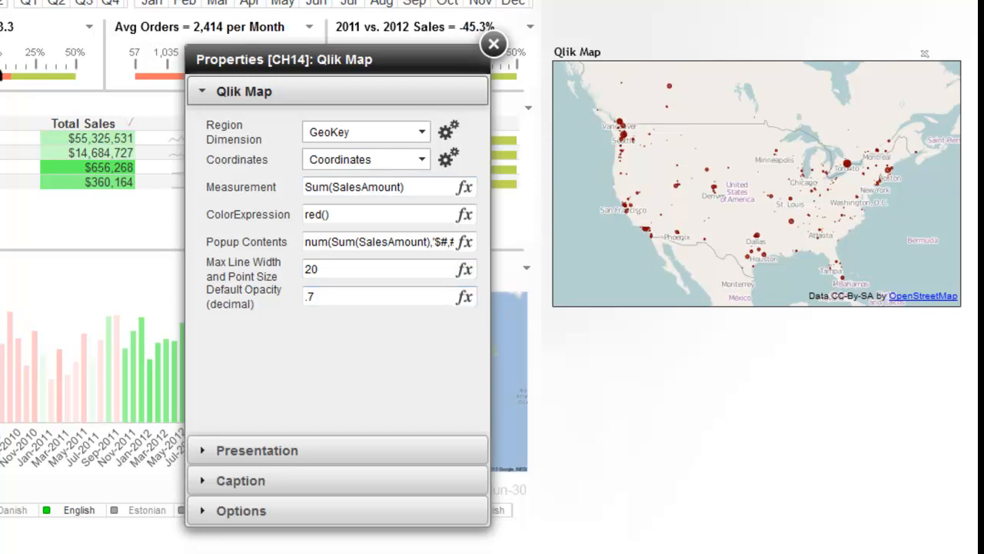
pyautogui.click(494, 43)
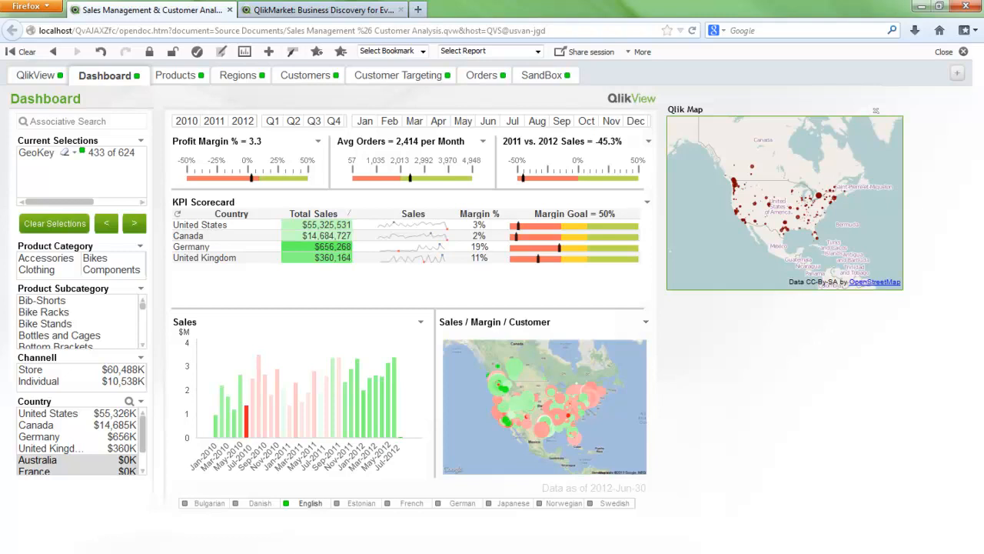
pyautogui.rightClick(785, 204)
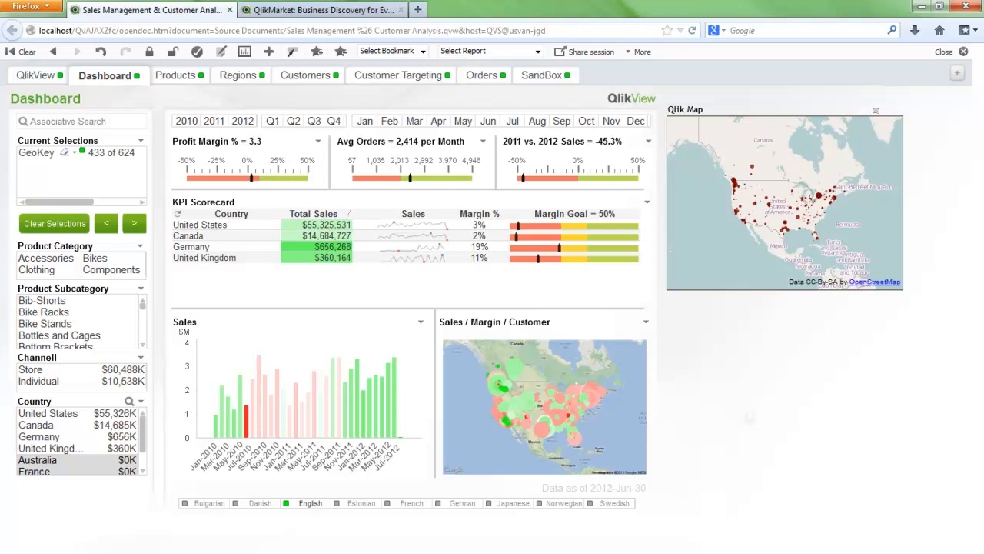
pyautogui.click(268, 51)
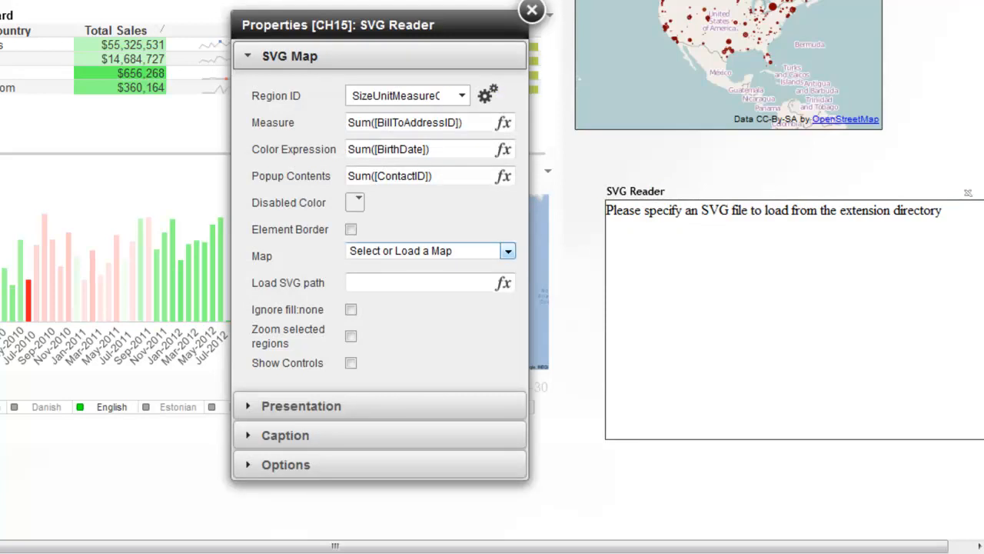
# Load the World map in the SVG Reader with CountryRegionCode as the Region ID.
pyautogui.click(507, 250)
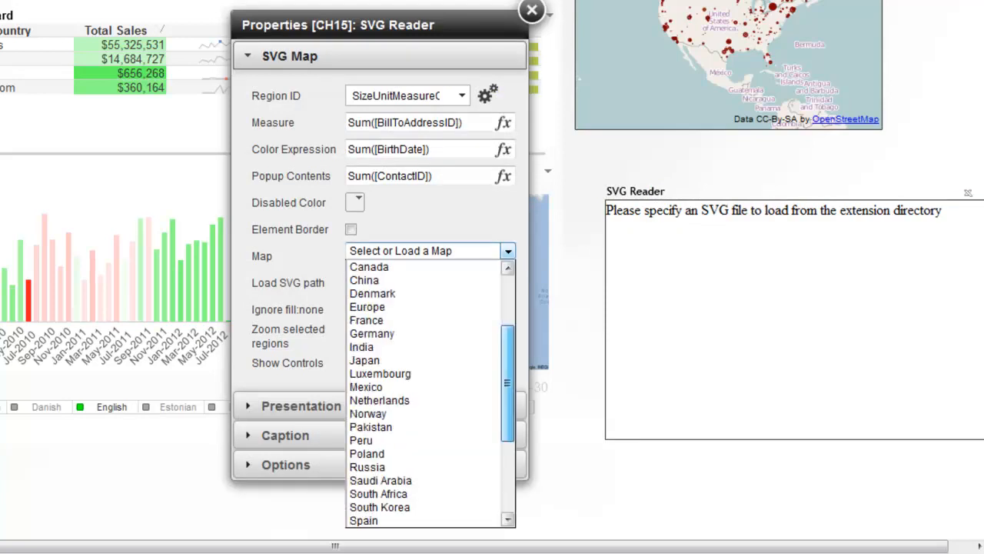
pyautogui.click(428, 250)
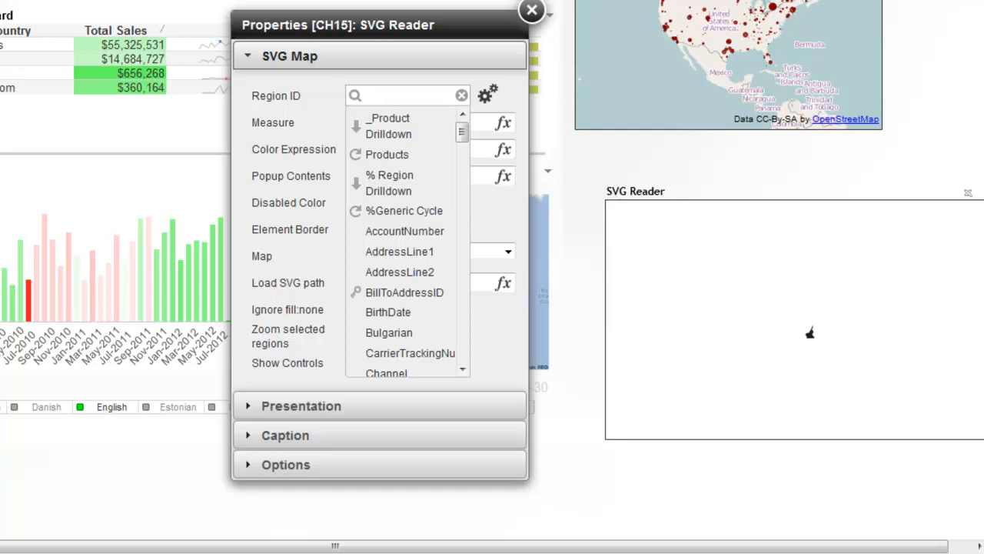
pyautogui.write('count')
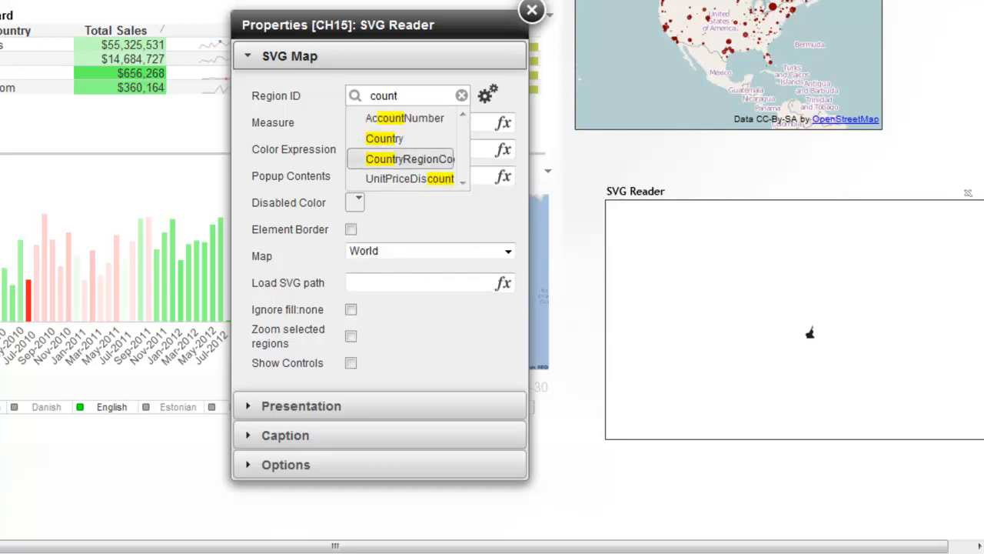
pyautogui.click(410, 159)
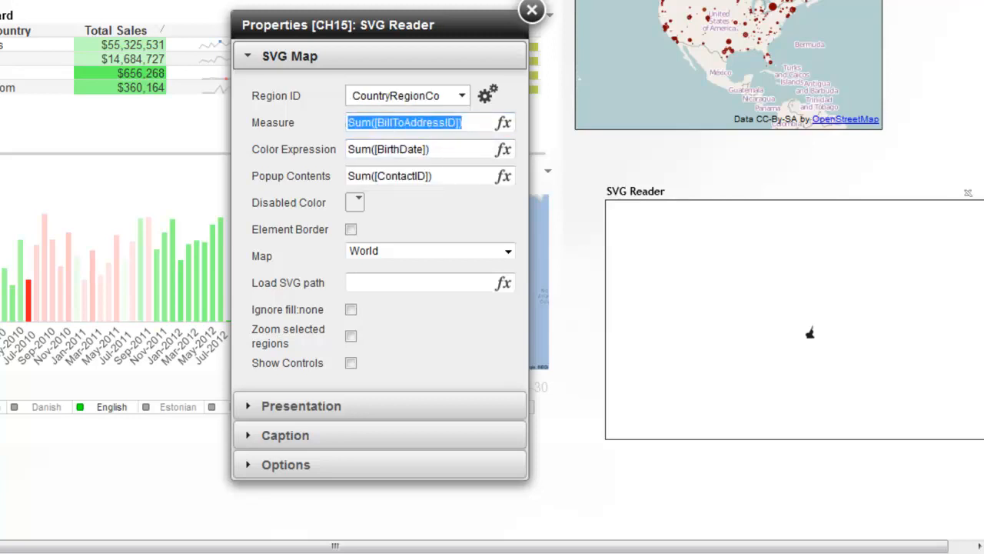
# Measure Sum(SalesAmount), colour regions RGB(255,120,120), and enable Element Border.
pyautogui.write('Sum(SalesAmount')
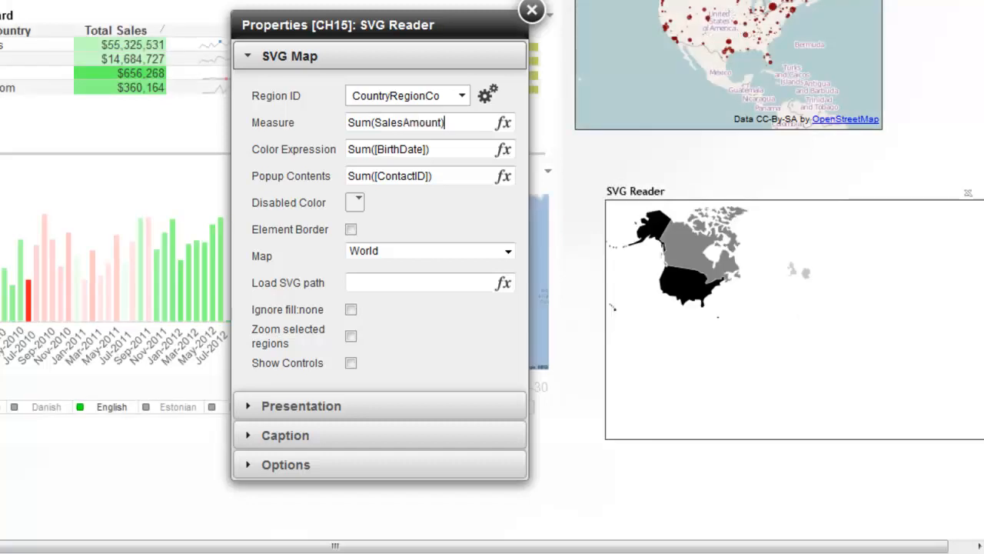
pyautogui.write('RGB(')
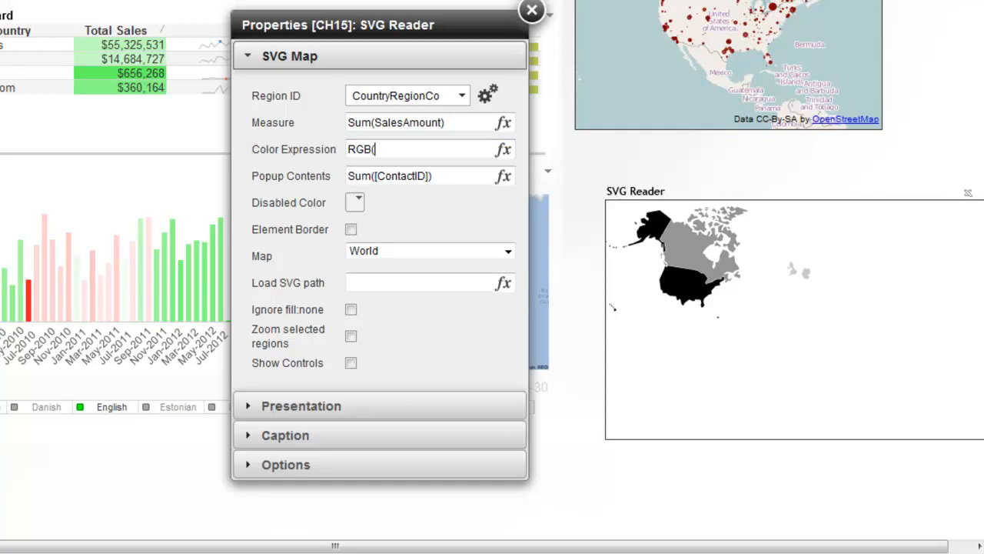
pyautogui.write('255,')
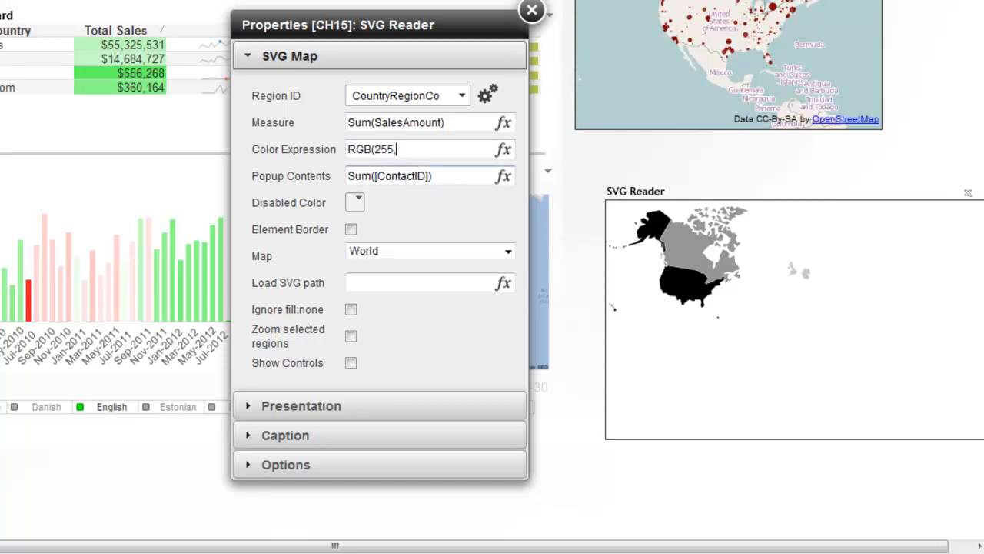
pyautogui.write('120,120')
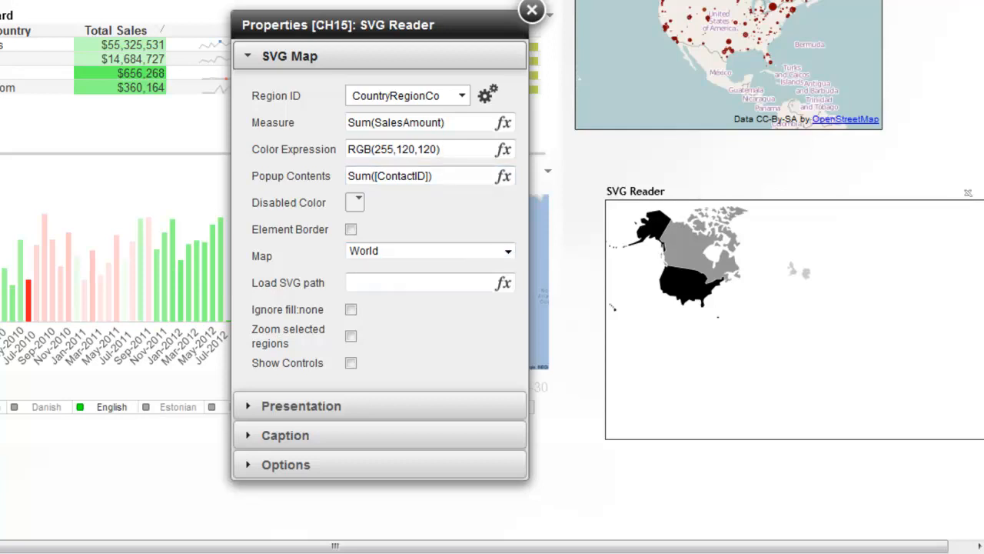
pyautogui.click(508, 251)
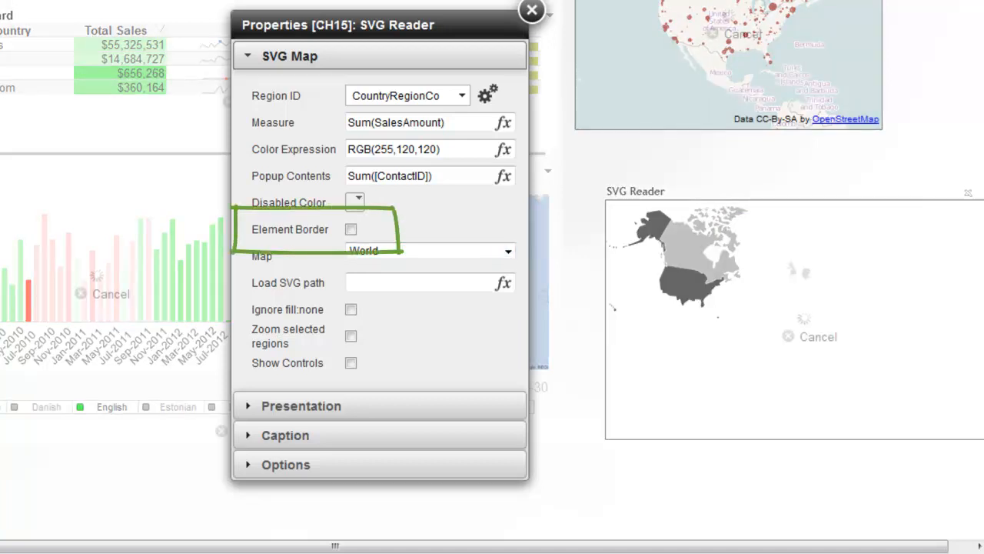
pyautogui.click(350, 229)
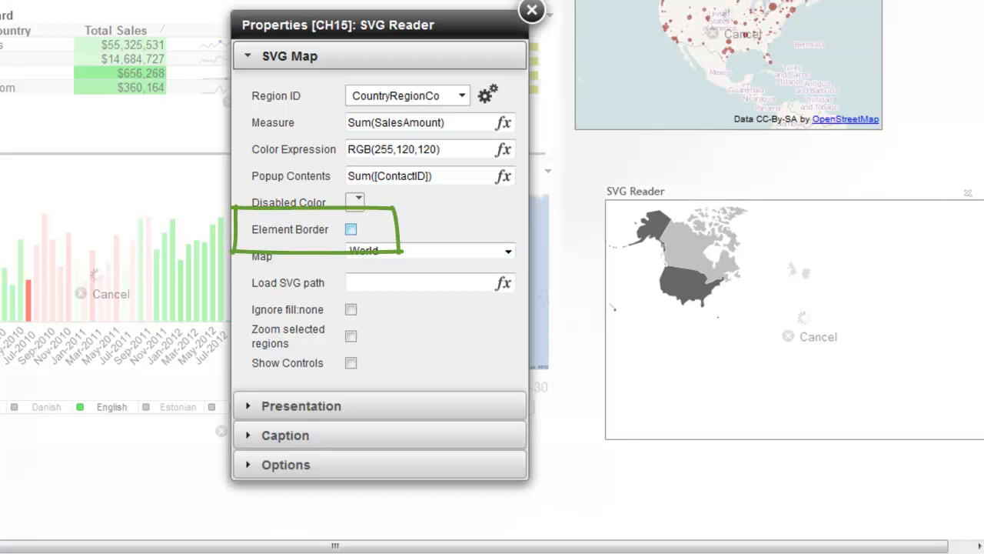
pyautogui.click(350, 230)
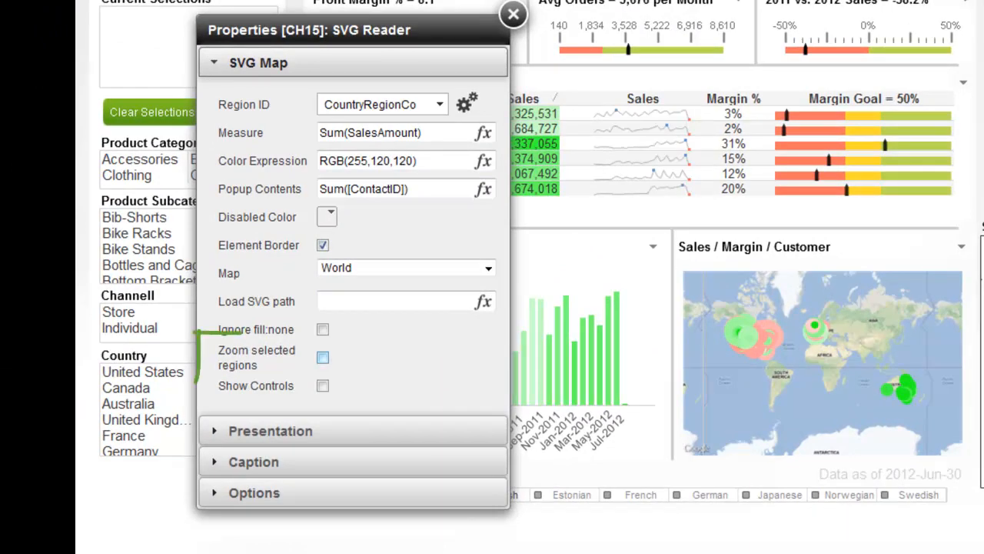
# Enable 'Zoom selected regions' in the SVG Reader properties.
pyautogui.click(322, 357)
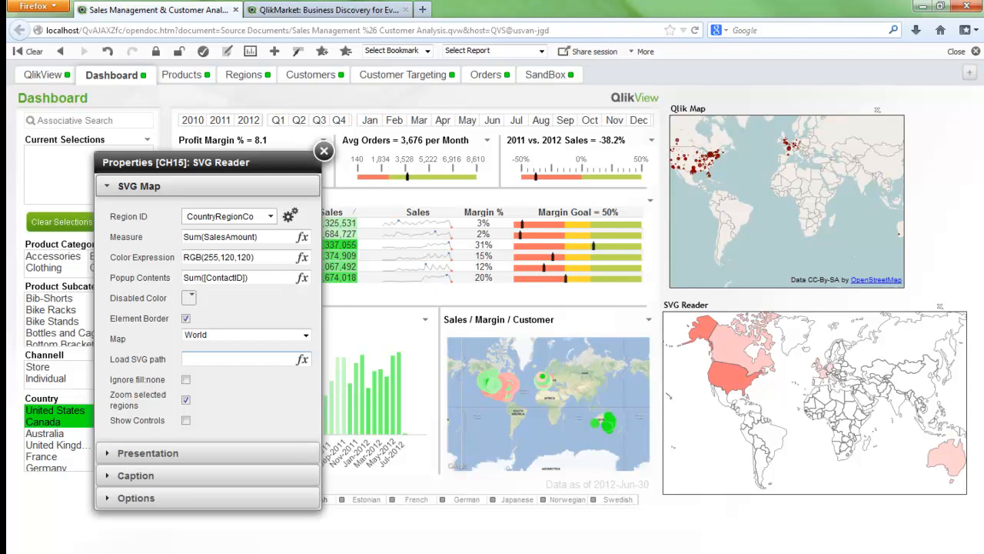
pyautogui.click(324, 151)
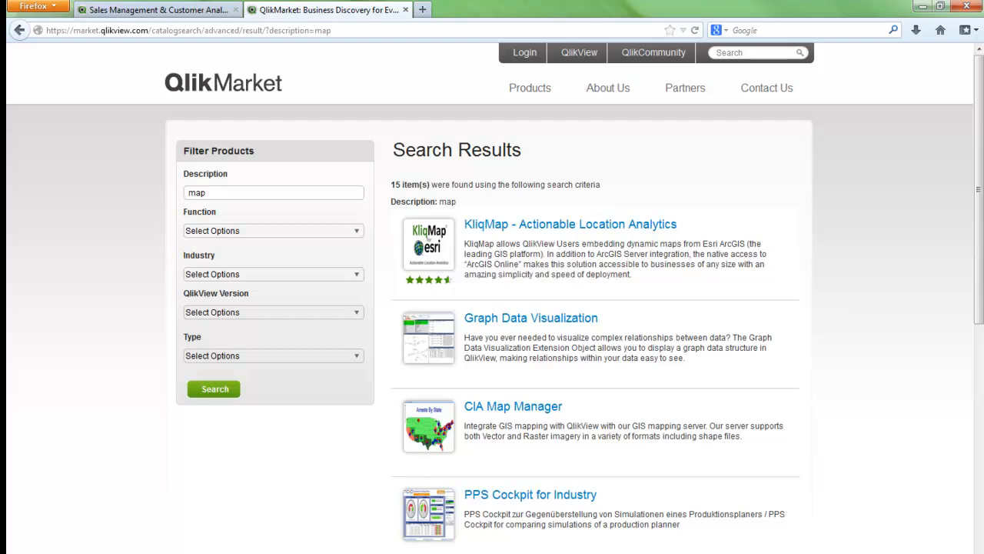
# Scroll through QlikMarket's 'map' search results, including KliqMap and CIA Map Manager.
pyautogui.scroll(-3)
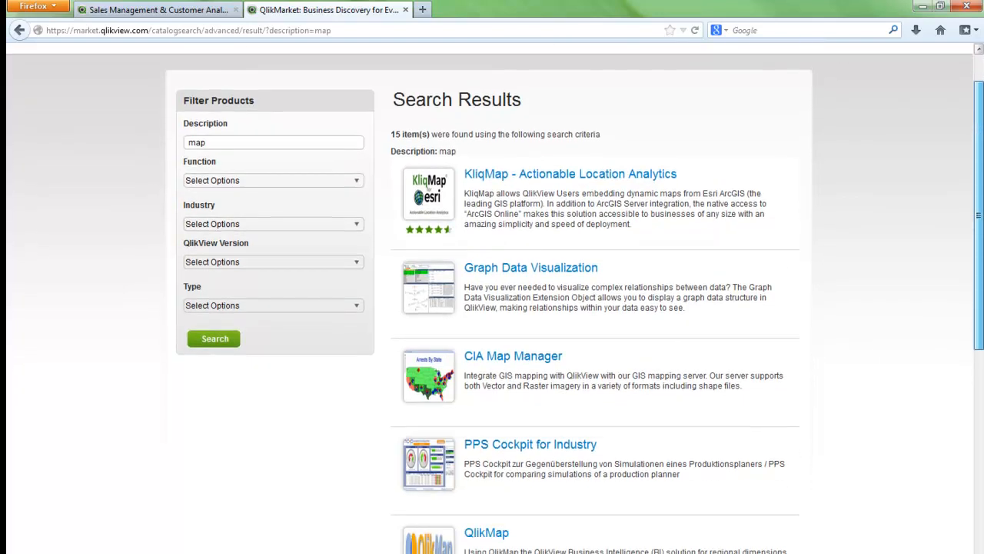
pyautogui.scroll(-3)
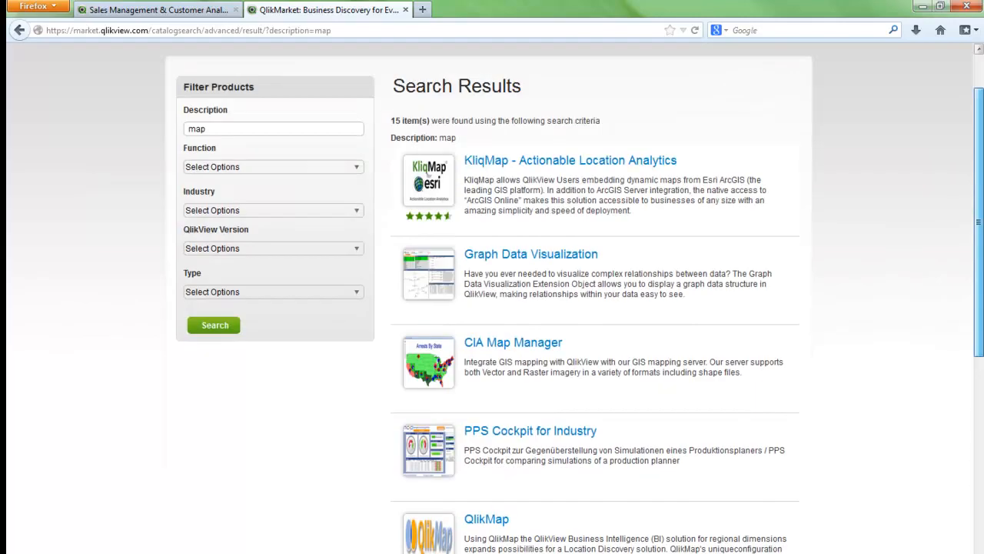
pyautogui.scroll(3)
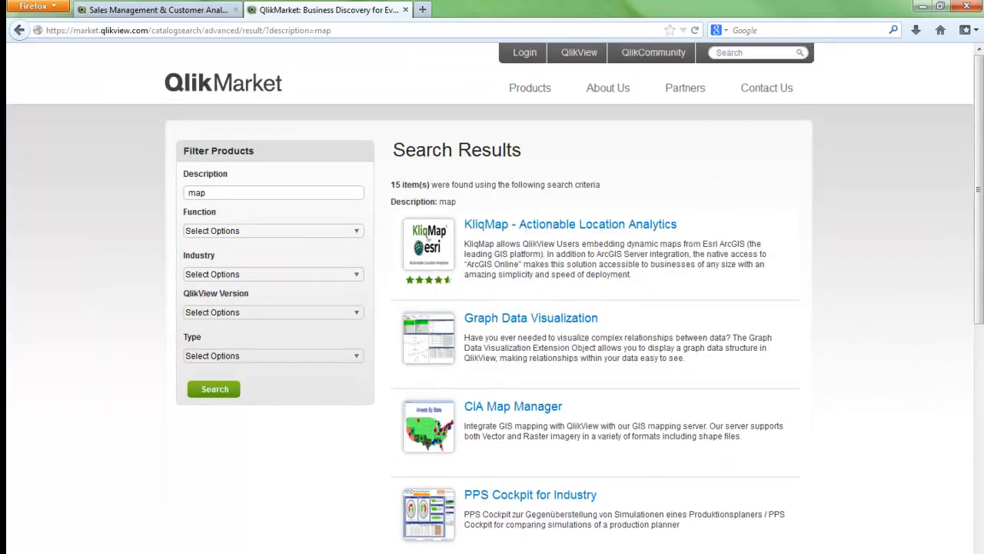